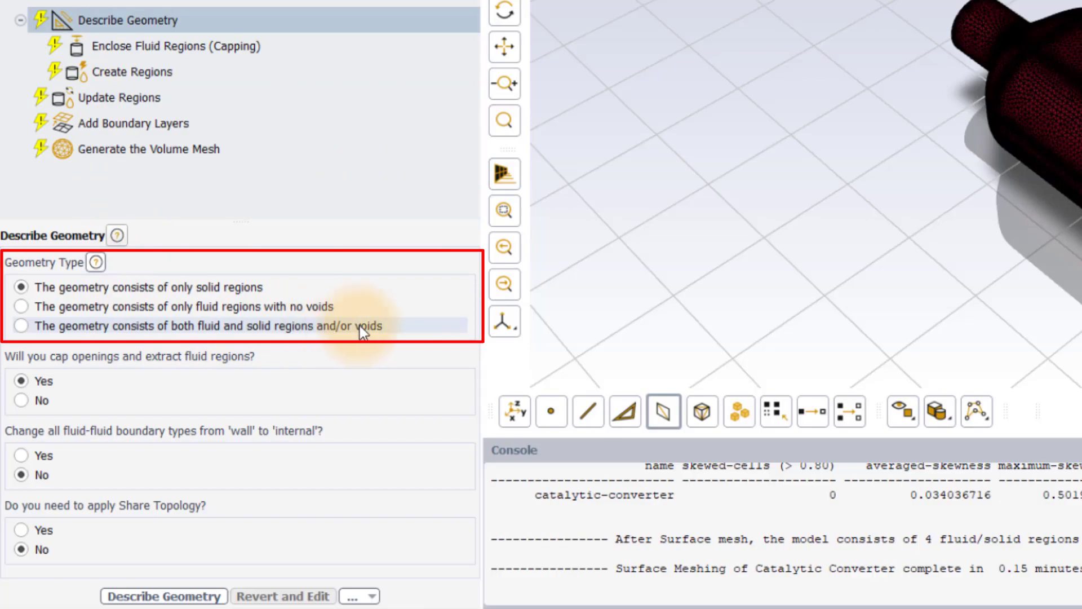
# - Describe geometry as fluid and solid regions, fluid-fluid boundaries internal, share topology off
pyautogui.click(21, 325)
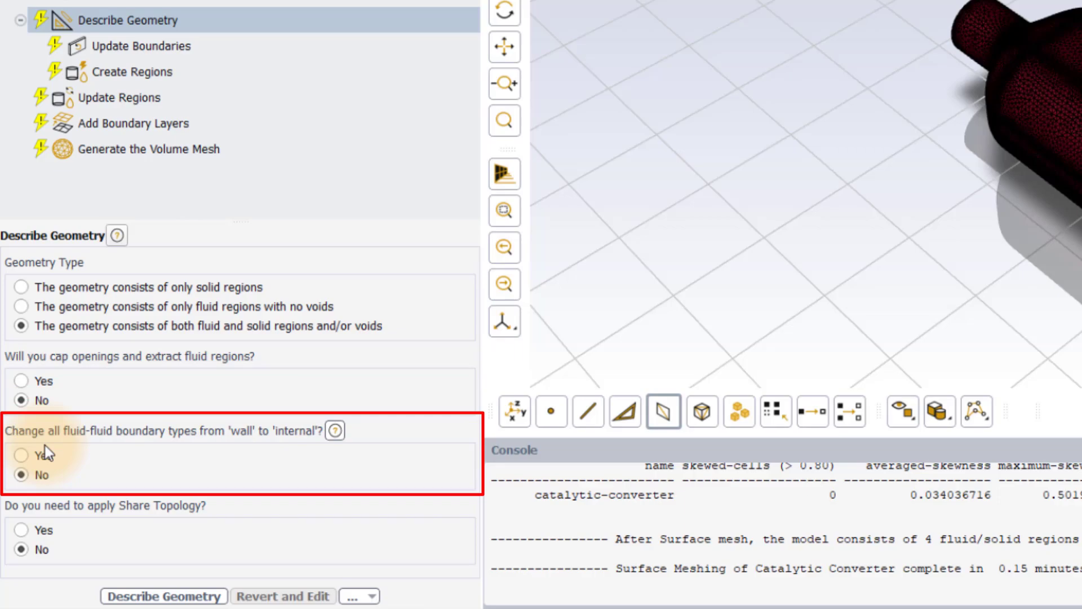
pyautogui.click(21, 455)
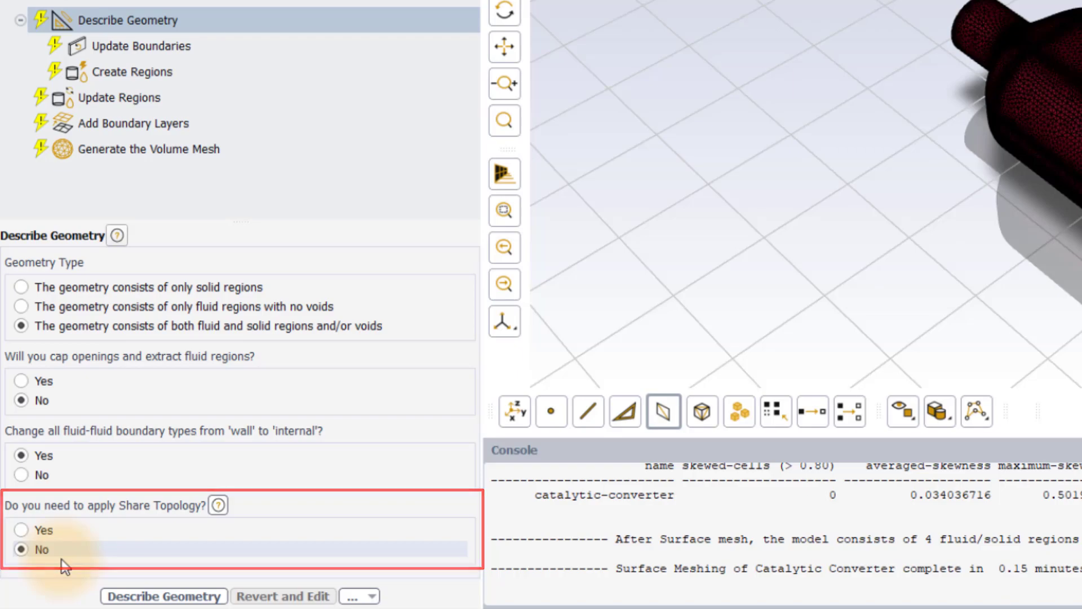
pyautogui.click(165, 596)
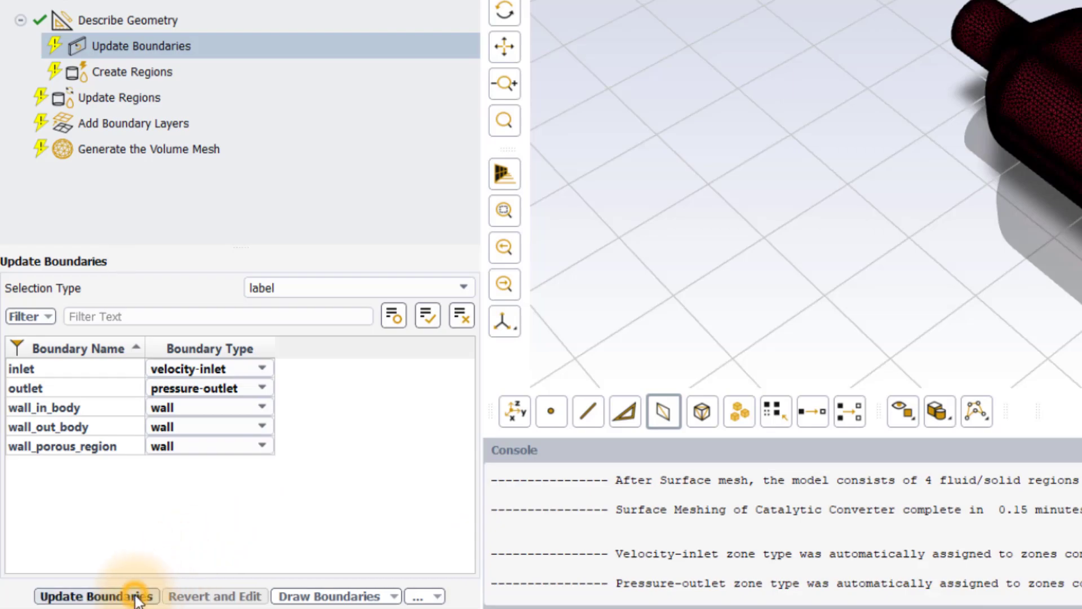
# - Accept the boundary types and create regions with an estimate of 3 fluid regions
pyautogui.click(98, 595)
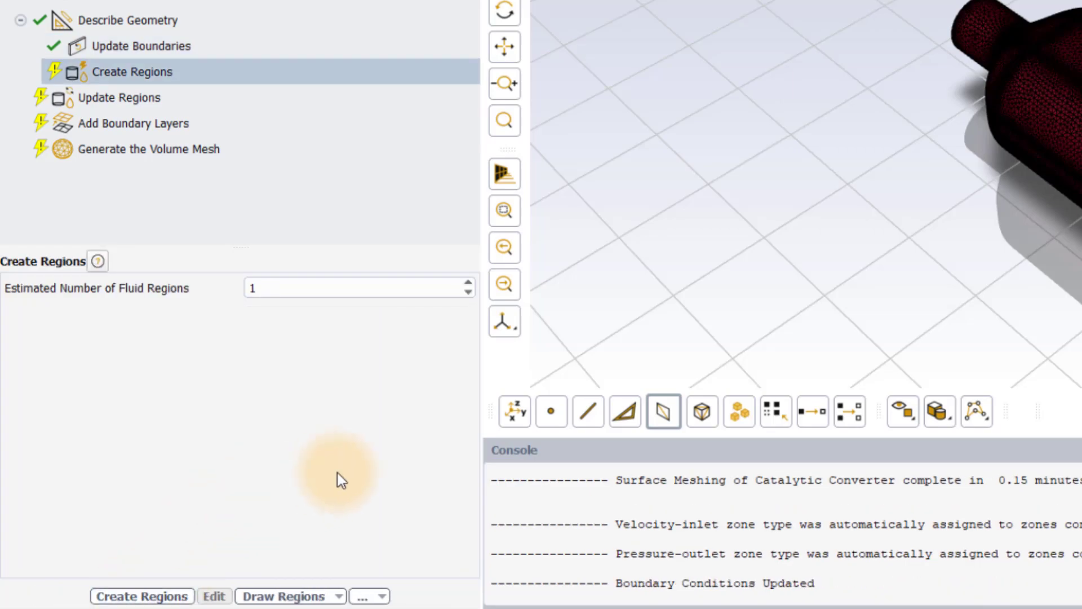
pyautogui.moveTo(272, 311)
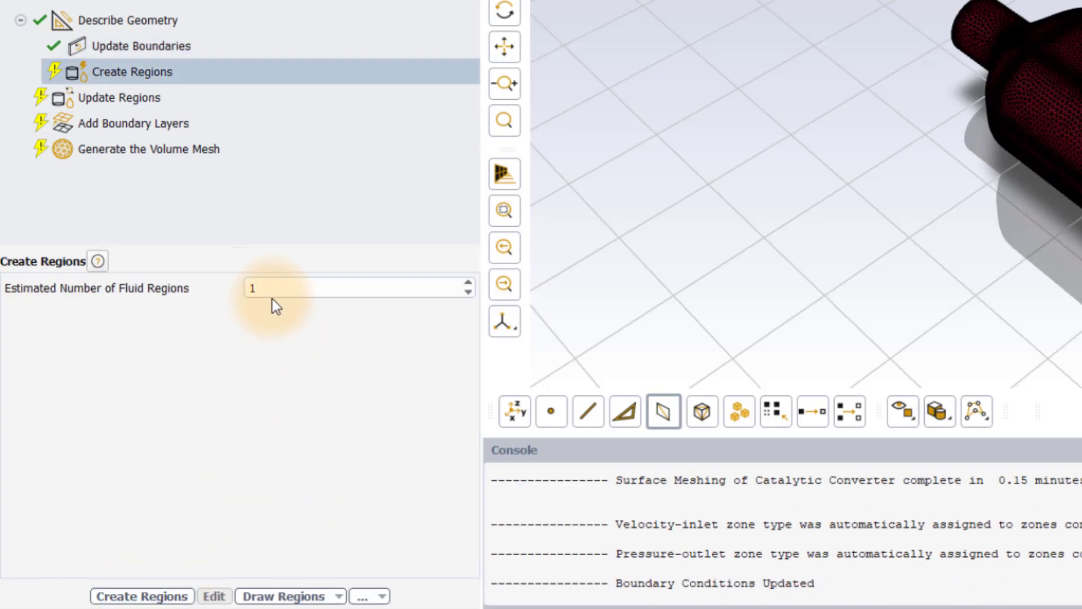
pyautogui.click(265, 287)
pyautogui.write('3')
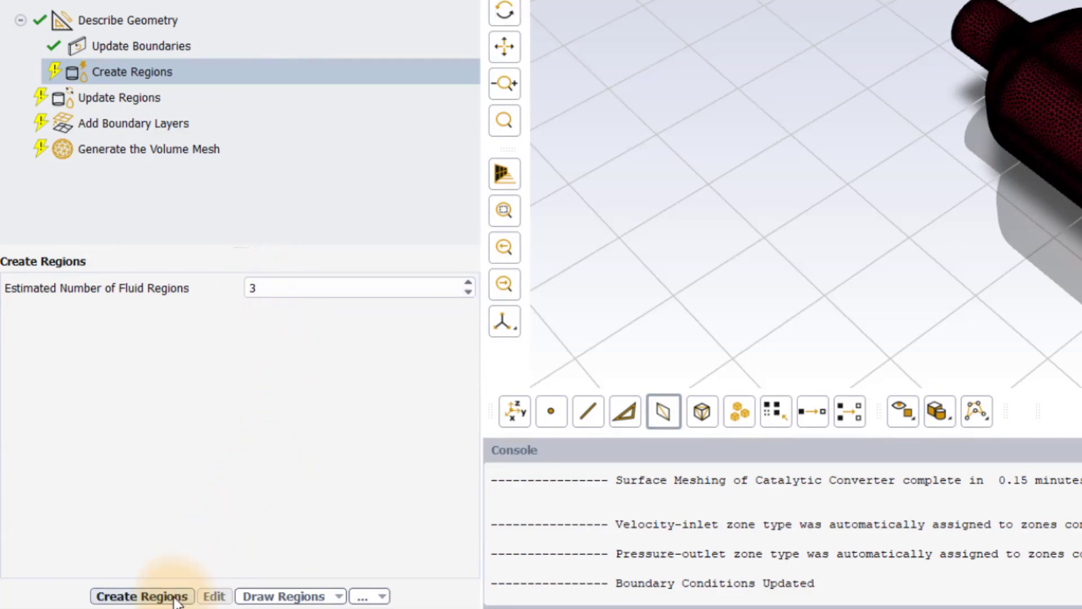
pyautogui.click(143, 596)
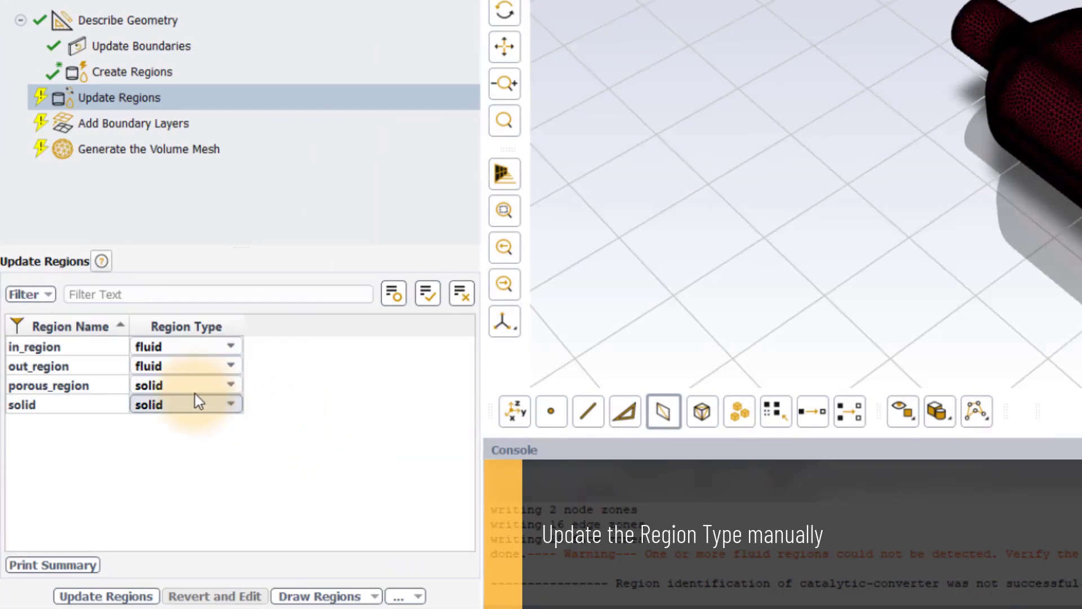
# - Change porous_region's region type to fluid and update the regions
pyautogui.click(186, 385)
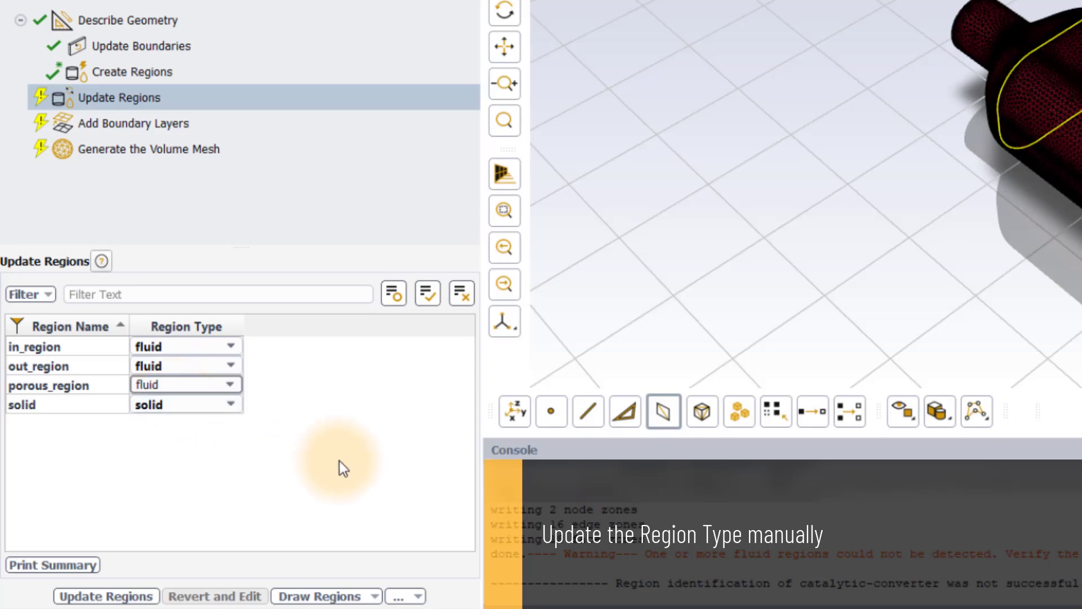
pyautogui.click(110, 596)
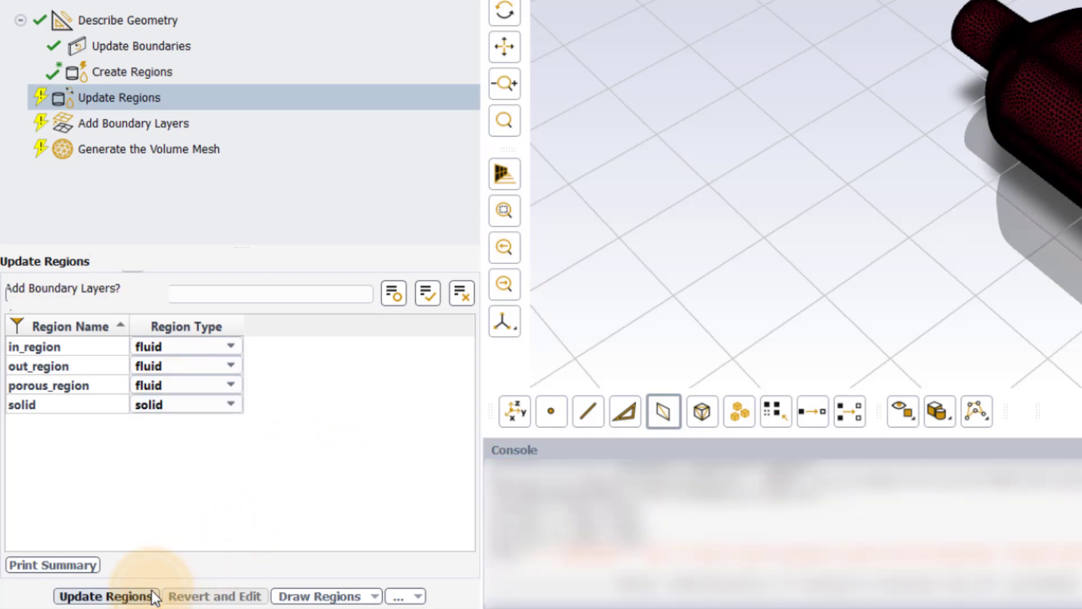
pyautogui.click(110, 595)
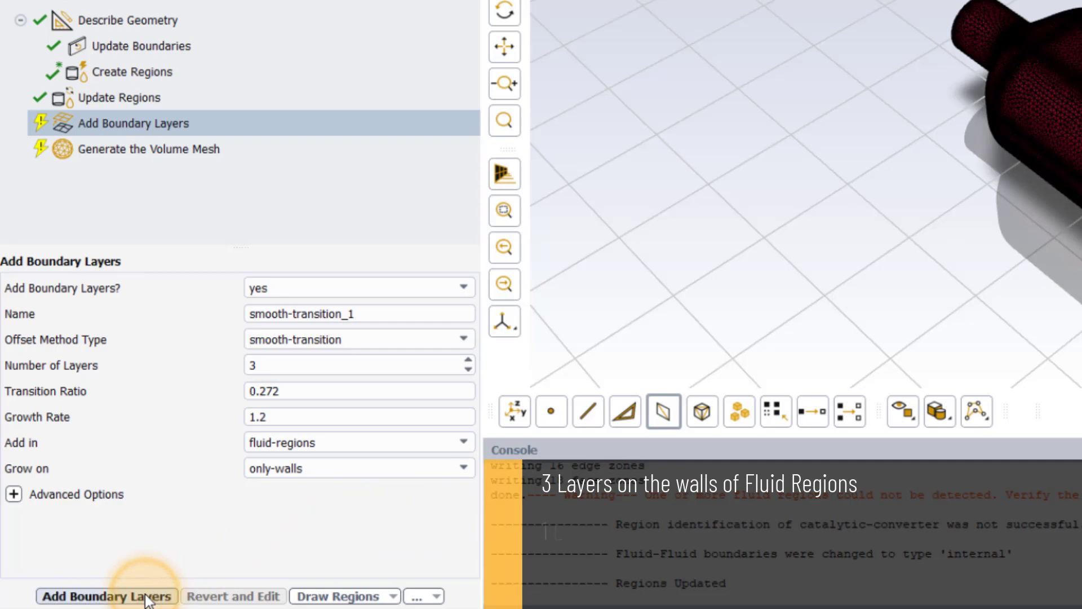
# - Add 3 layers on fluid-region walls and 1 layer on the solid-fluid interface
pyautogui.click(109, 595)
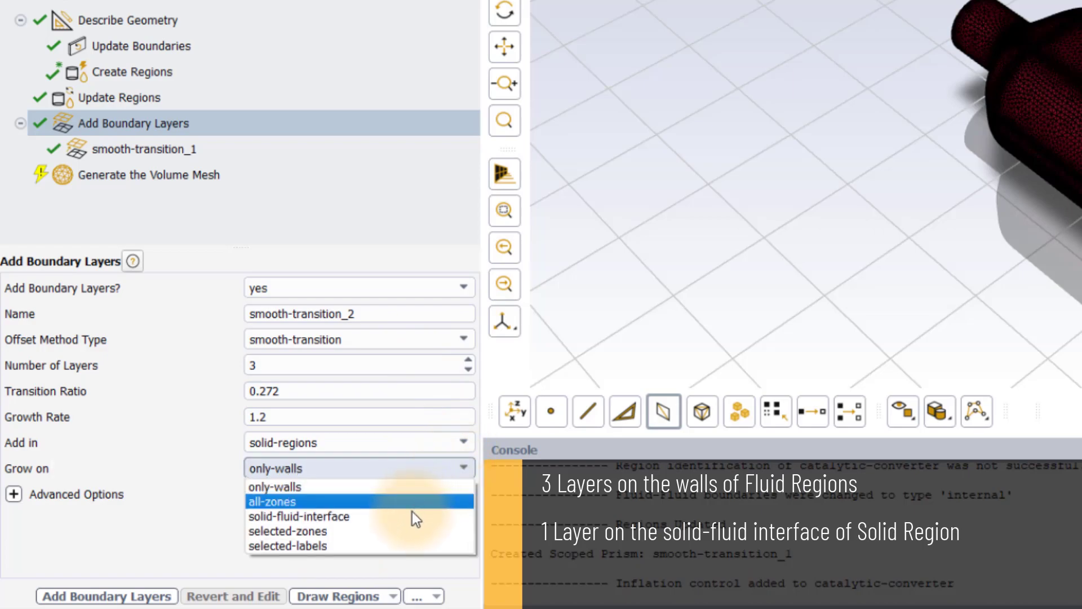
pyautogui.click(298, 516)
pyautogui.write('1')
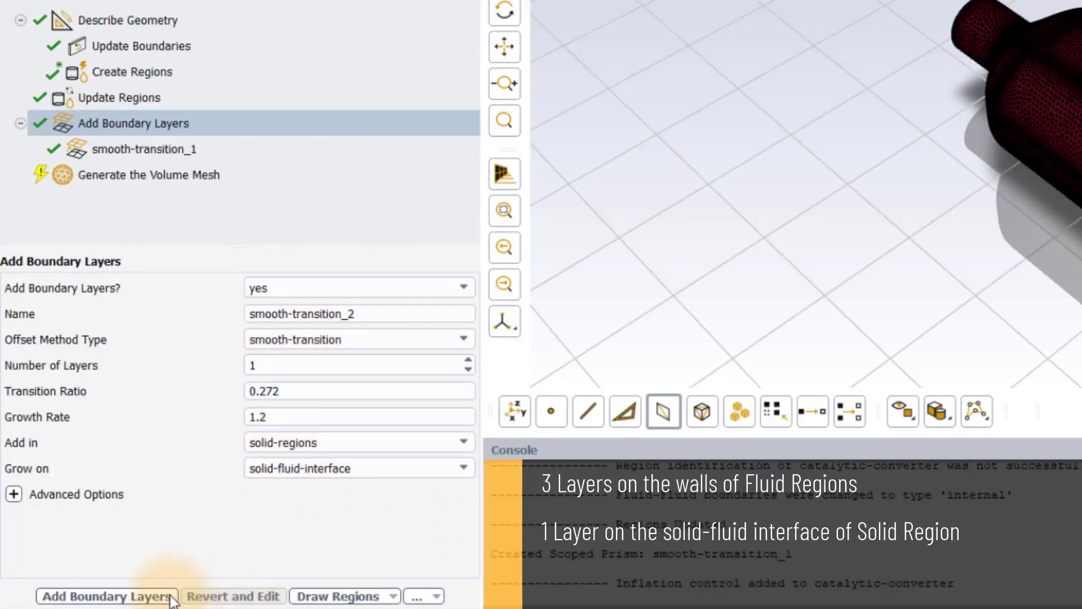
pyautogui.click(106, 596)
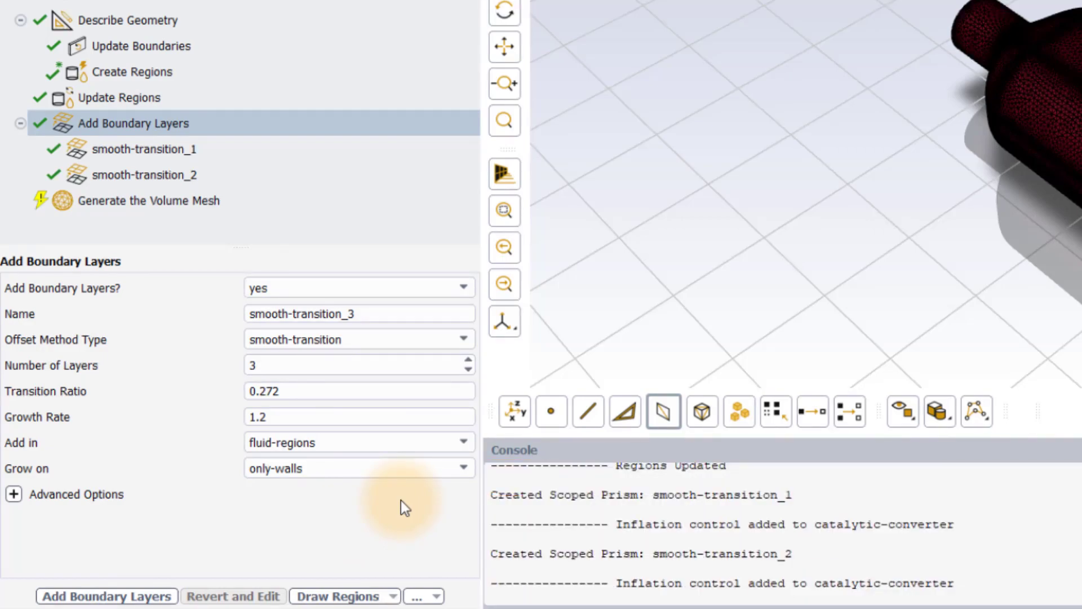
pyautogui.click(150, 200)
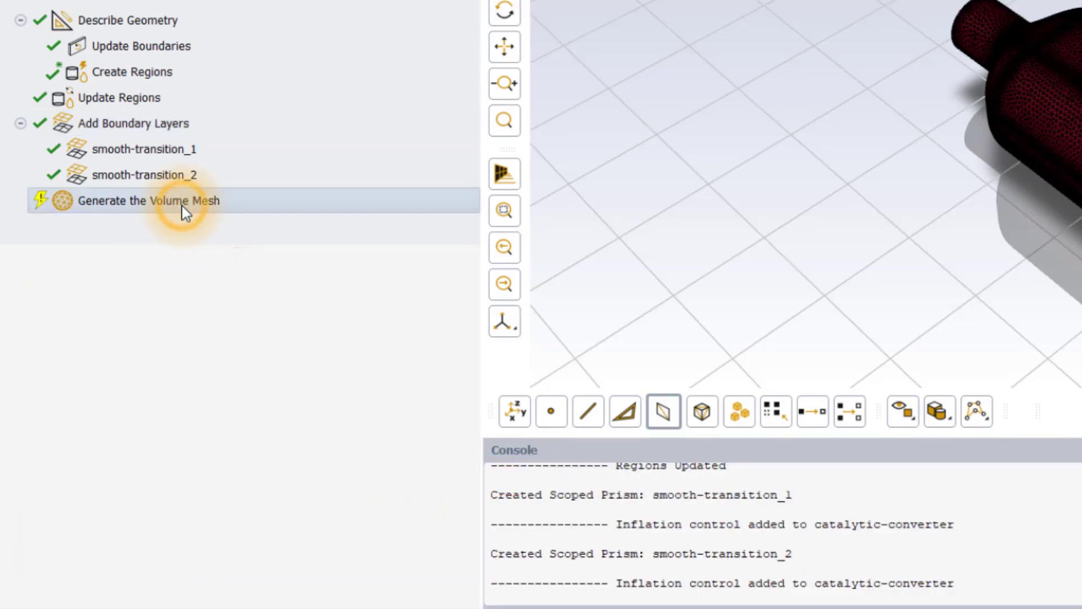
# - Set the volume mesh to fill with poly-hexcore cells
pyautogui.click(150, 201)
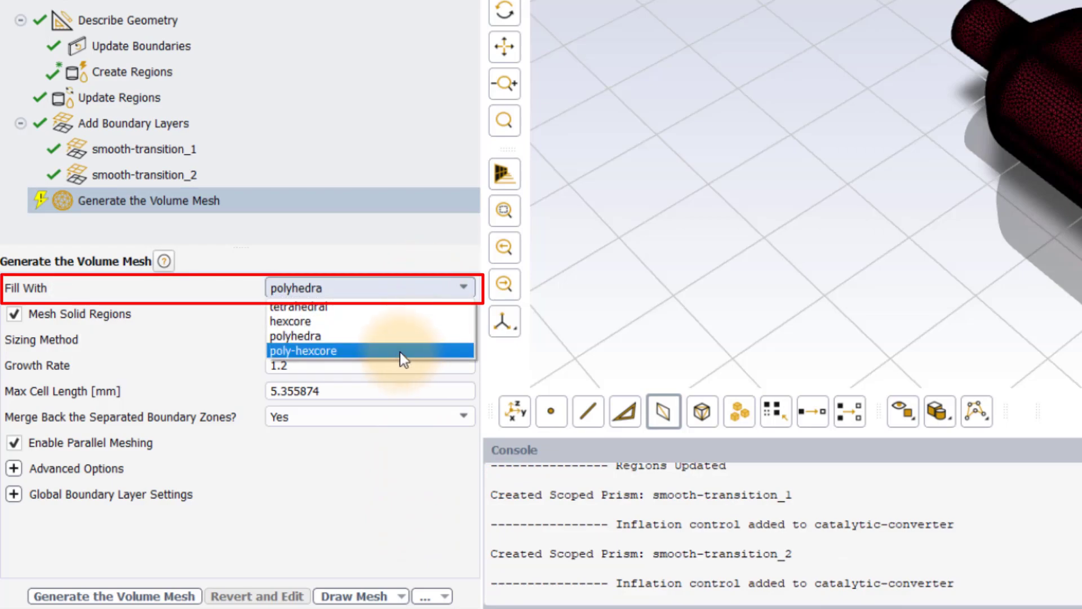
pyautogui.click(302, 350)
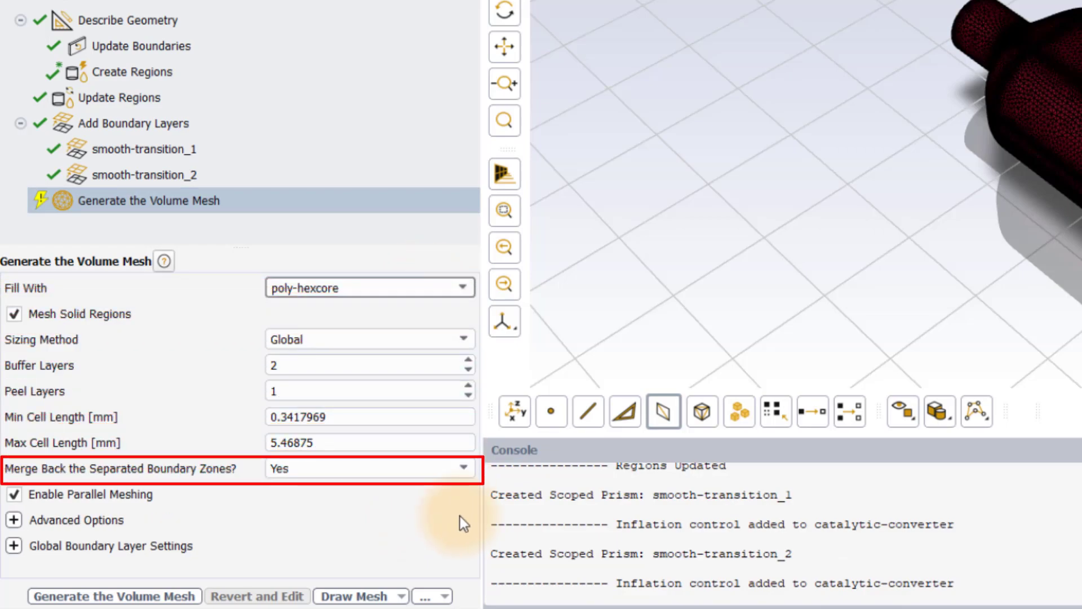
pyautogui.moveTo(352, 514)
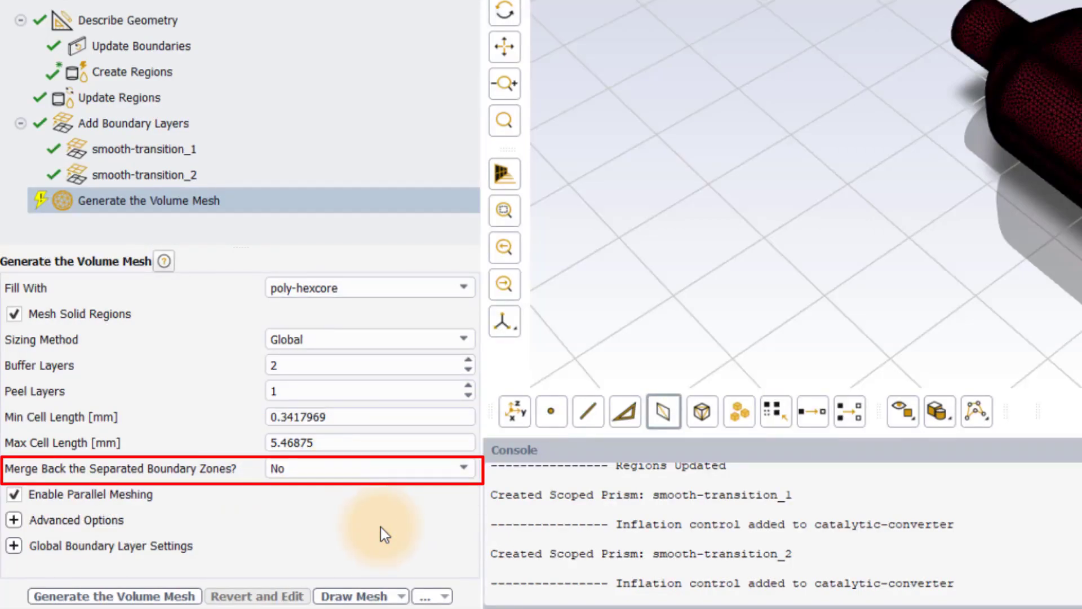
pyautogui.moveTo(344, 553)
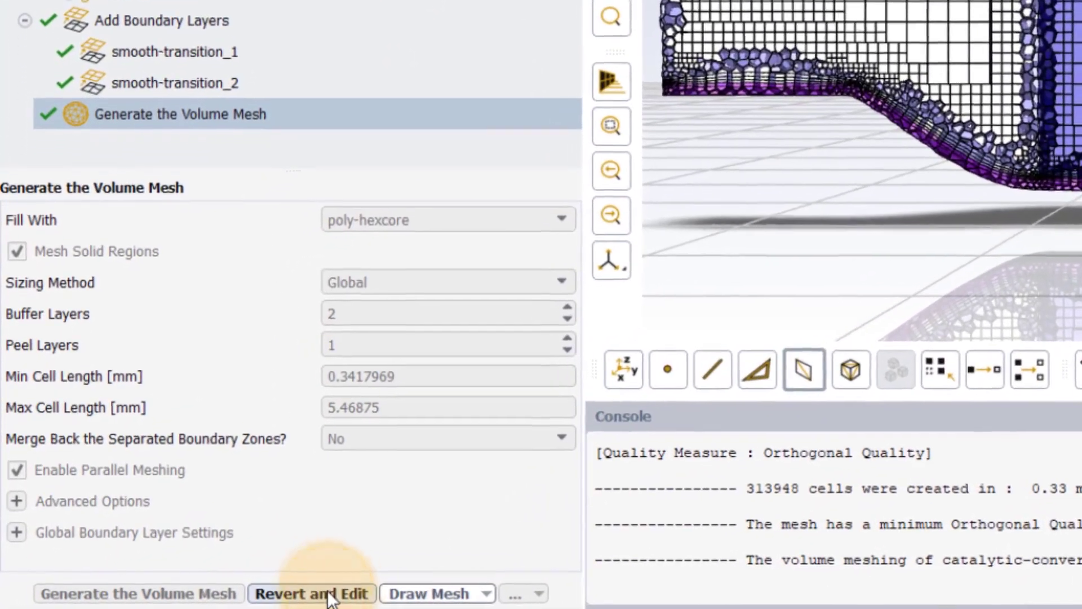
# - Revert to region-based sizing and set porous_region's maximum cell length to 3
pyautogui.click(312, 593)
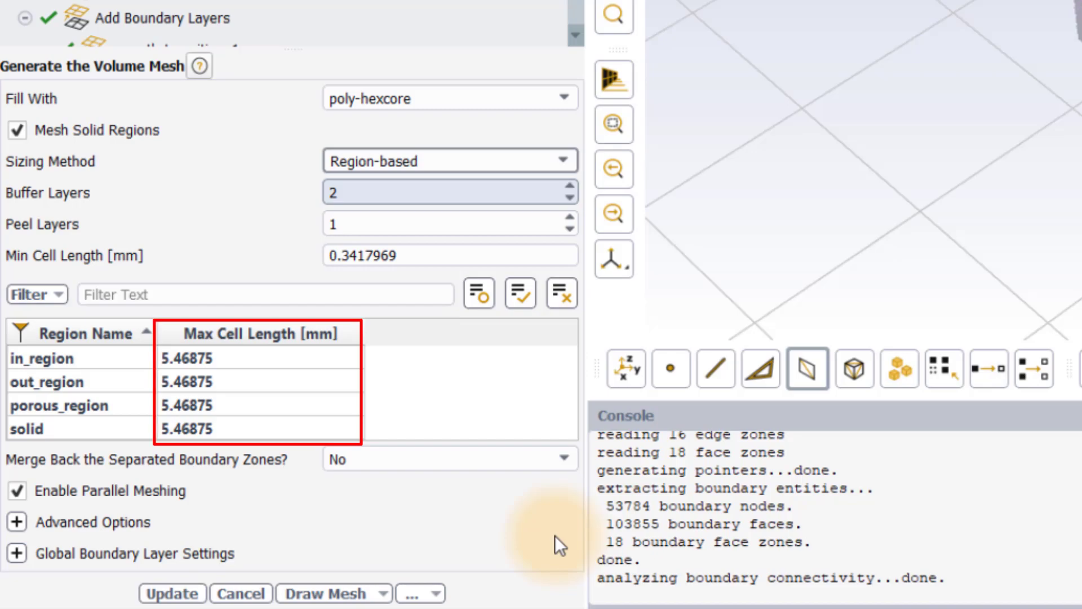
pyautogui.doubleClick(219, 405)
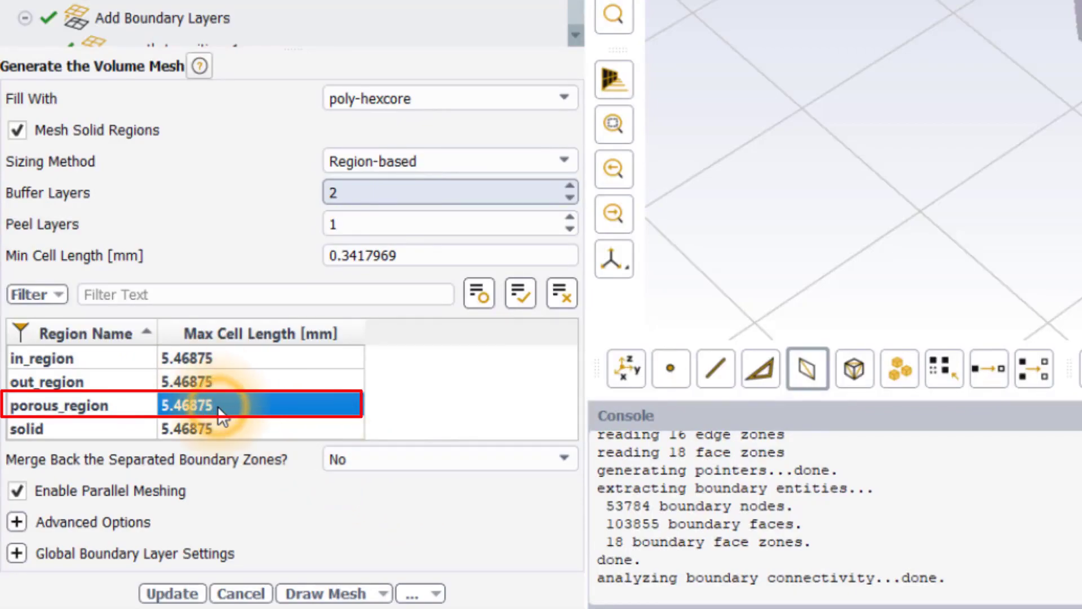
pyautogui.write('343')
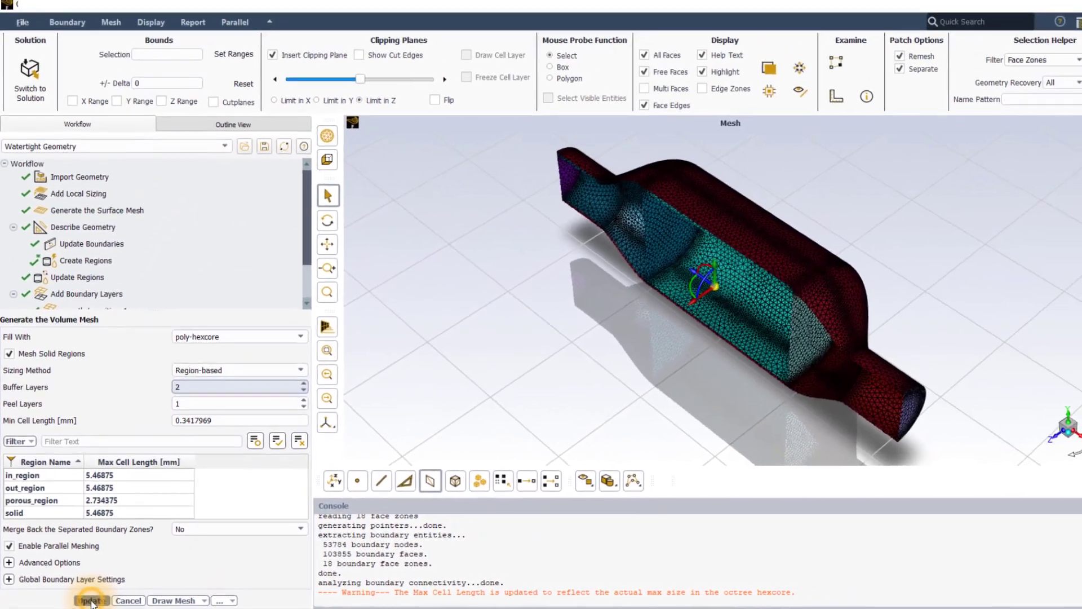
# - Regenerate the region-based mesh (347,660 cells) and remove the clipping plane
pyautogui.click(101, 600)
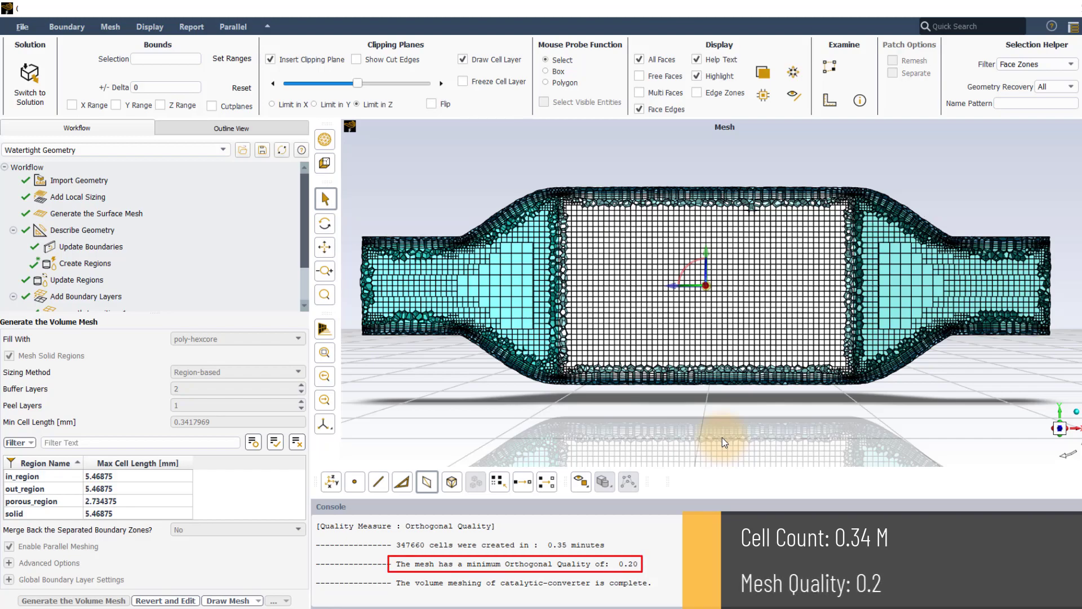
pyautogui.moveTo(653, 389)
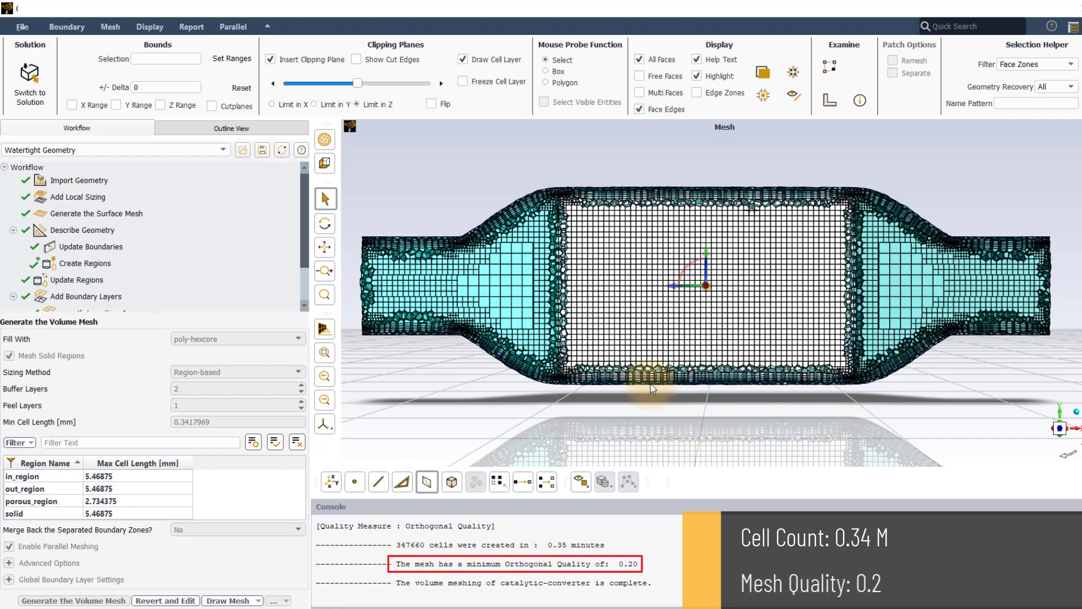
pyautogui.click(272, 59)
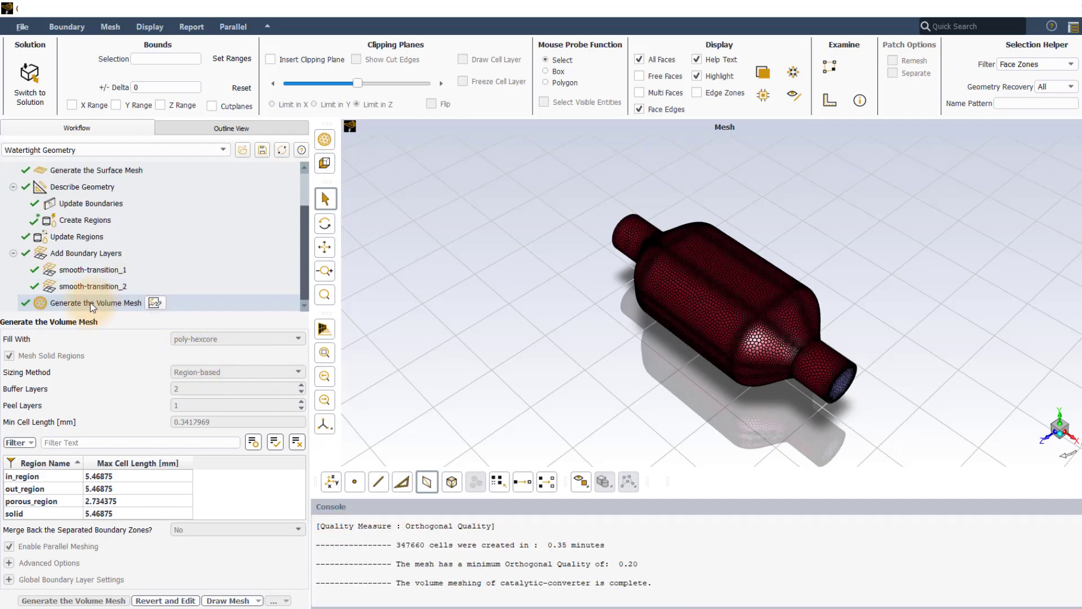
# - Insert a Manage Zones task and rename in_region to fluid_in, then select the next zone
pyautogui.rightClick(93, 302)
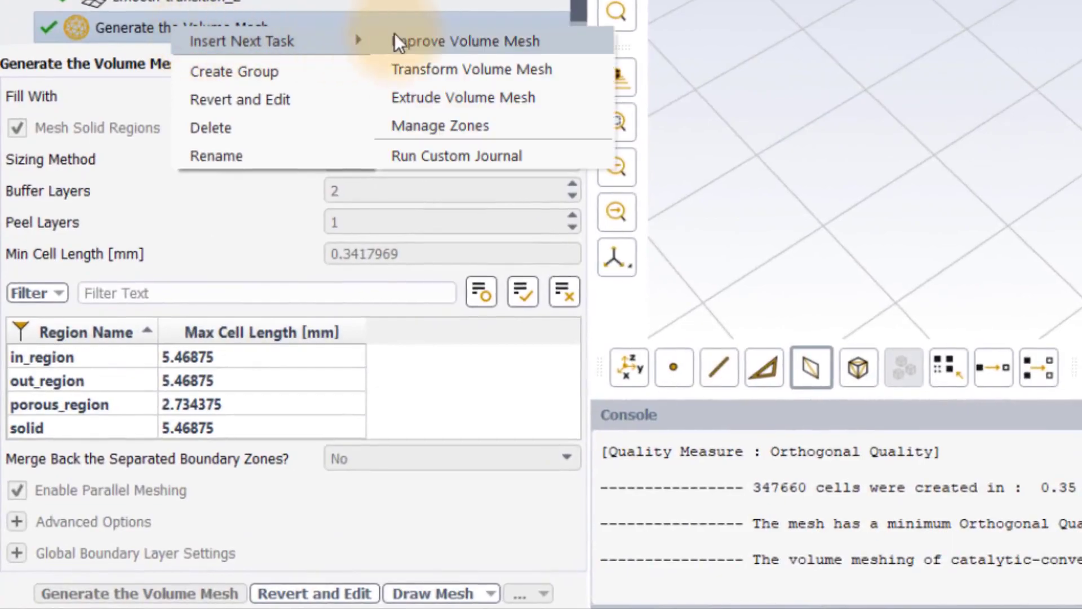
pyautogui.click(439, 125)
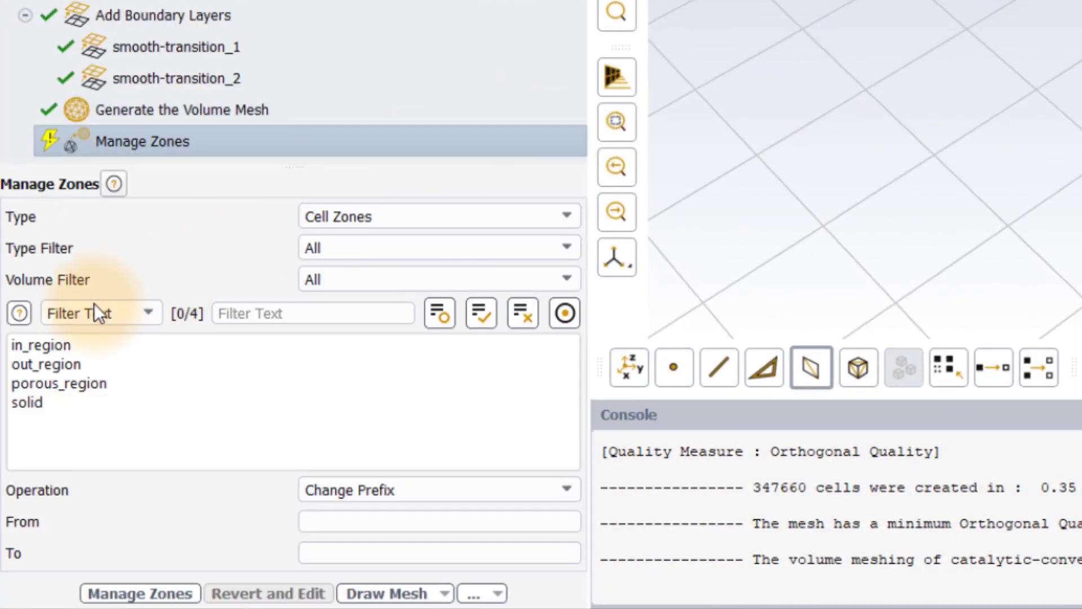
pyautogui.click(41, 345)
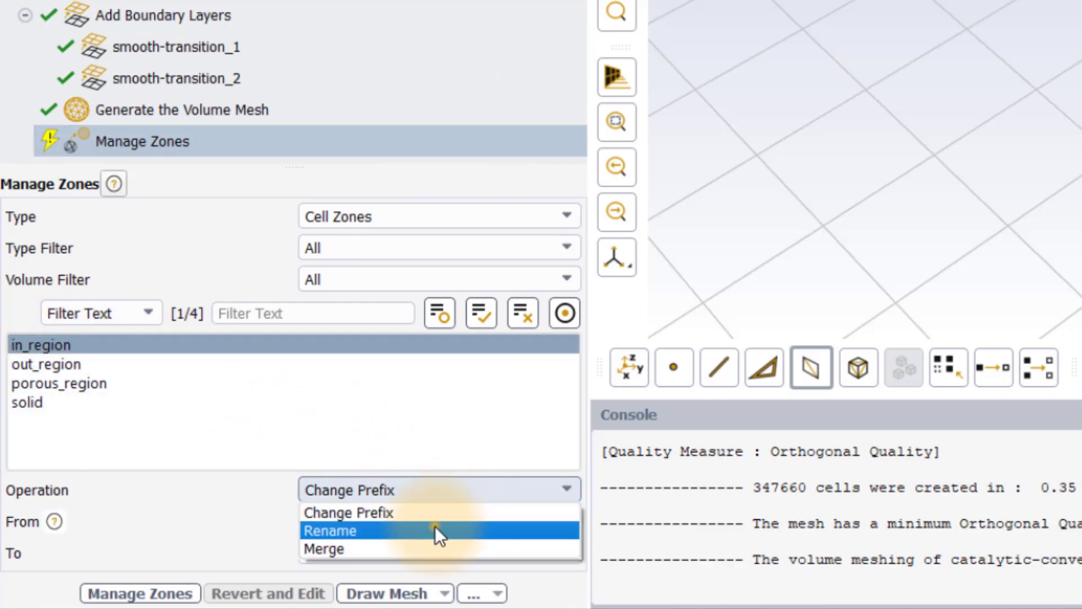
pyautogui.click(341, 530)
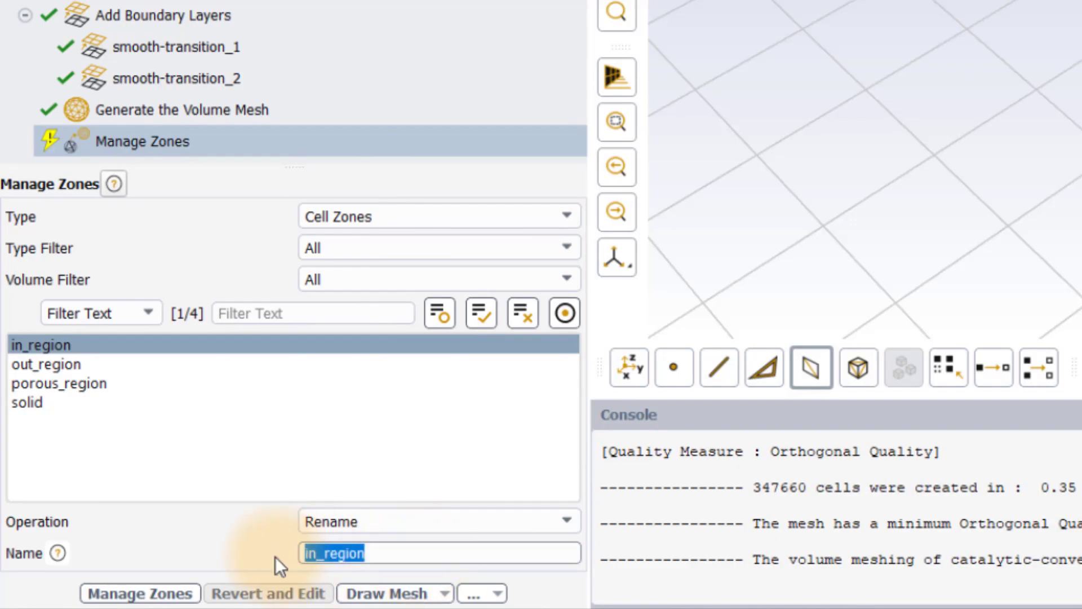
pyautogui.write('fluid_i')
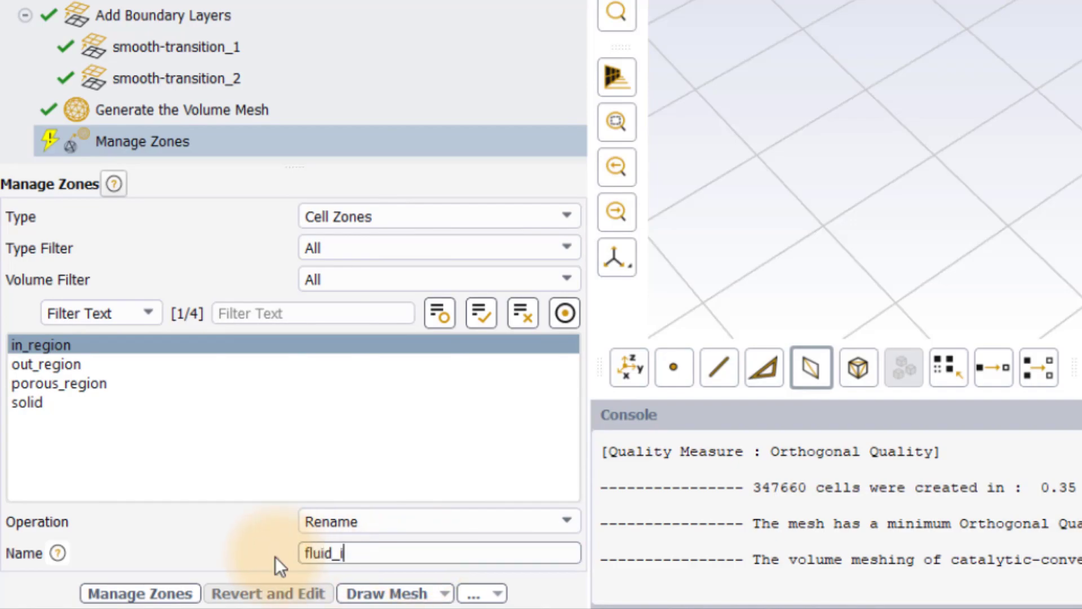
pyautogui.write('n')
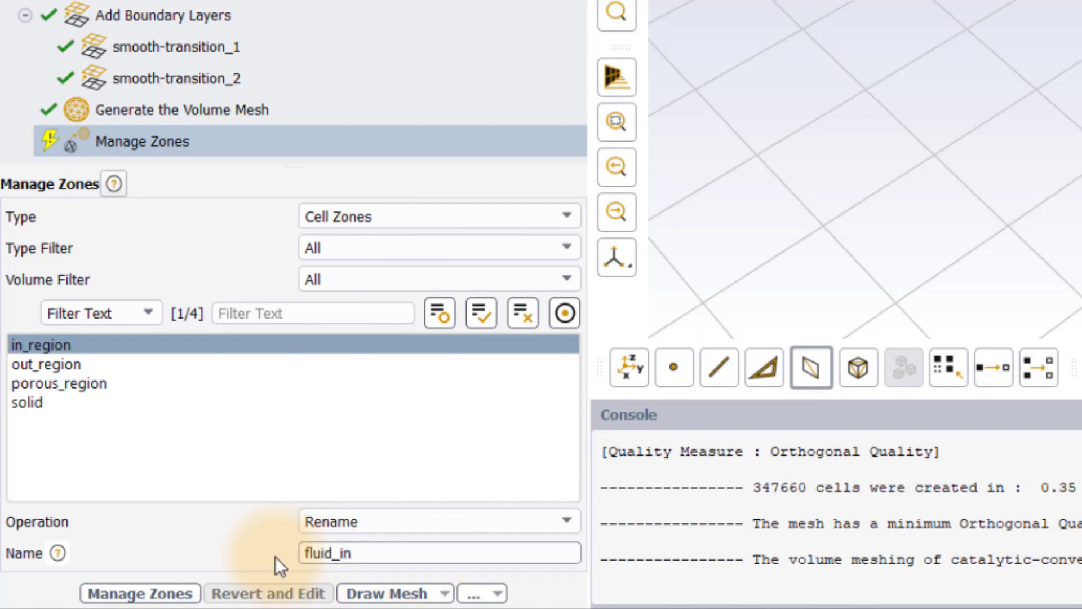
pyautogui.click(143, 593)
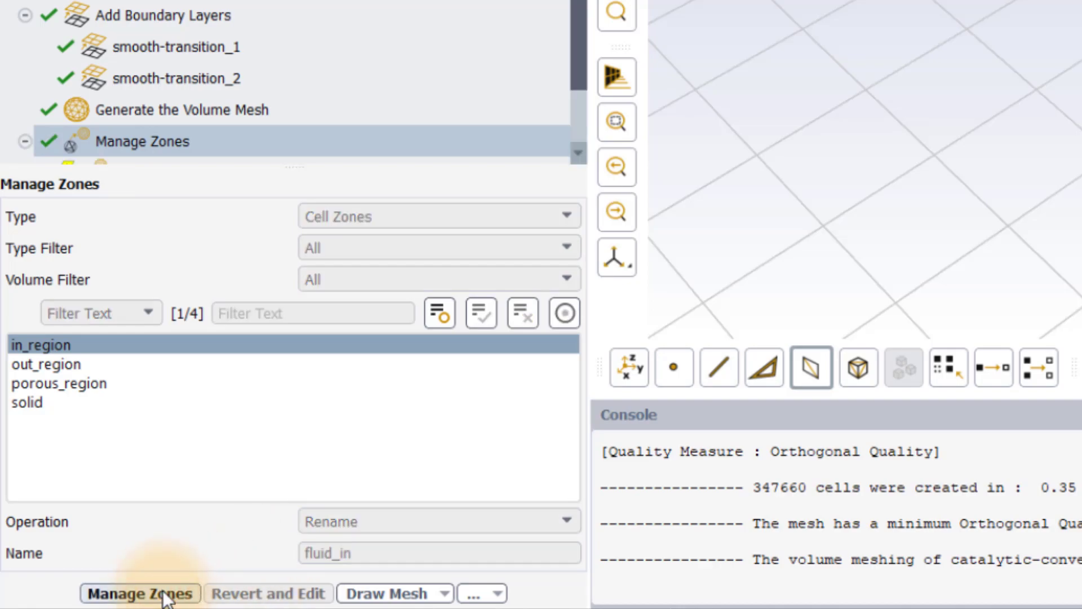
pyautogui.click(145, 592)
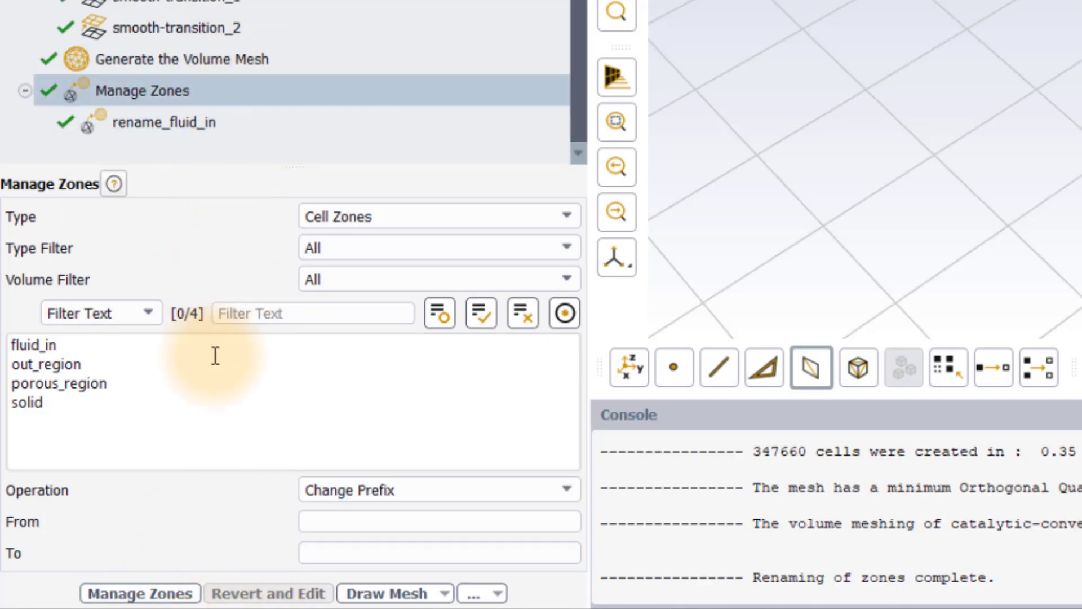
pyautogui.click(46, 364)
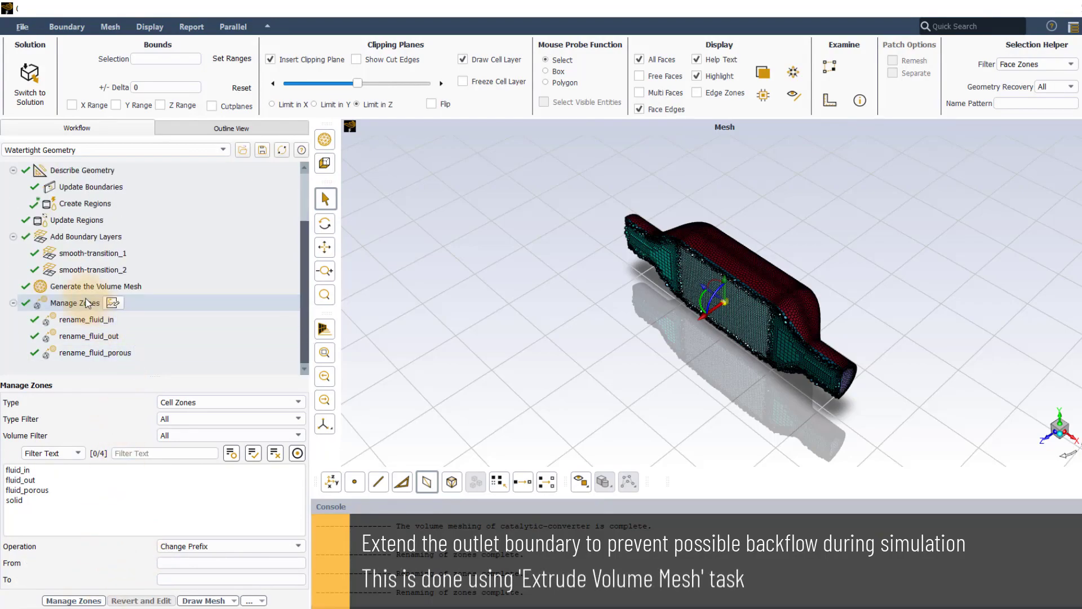
# - Extrude the outlet and adjoining wall zone by 100 mm in 20 layers
pyautogui.rightClick(73, 303)
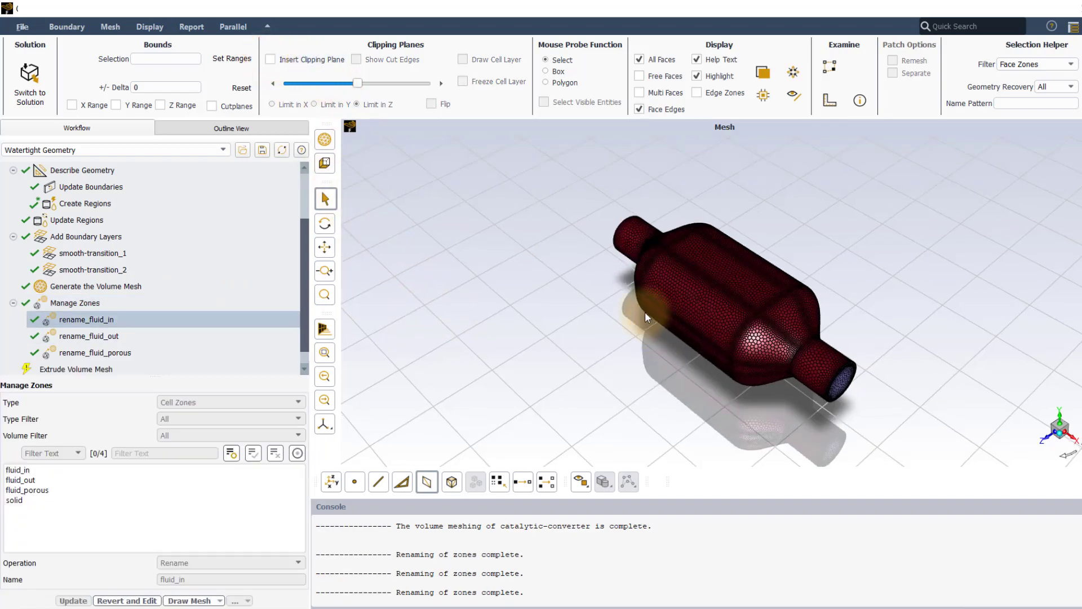
pyautogui.click(76, 368)
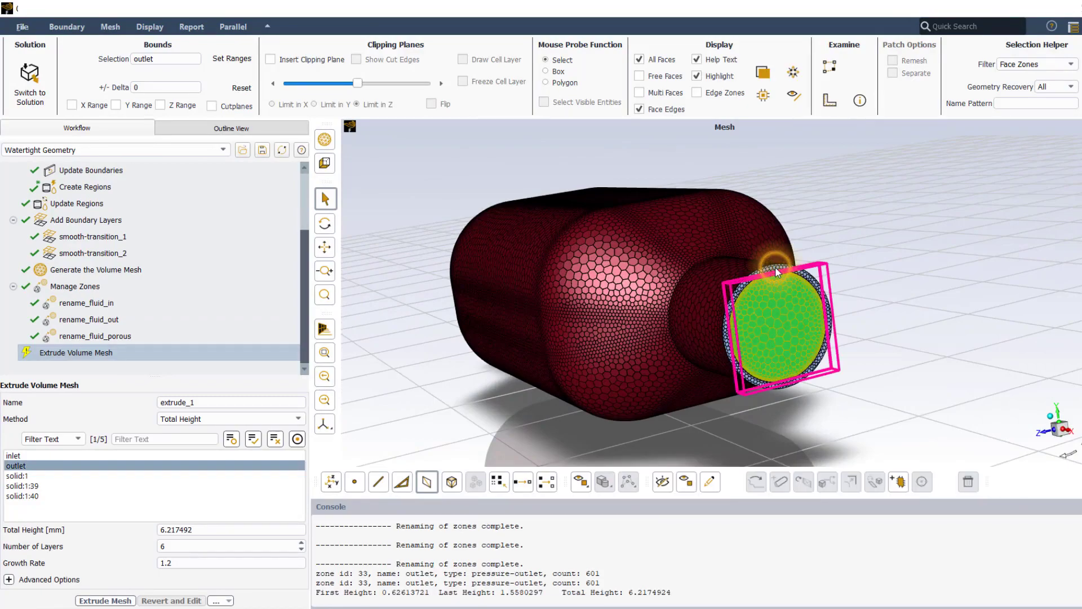
pyautogui.click(19, 486)
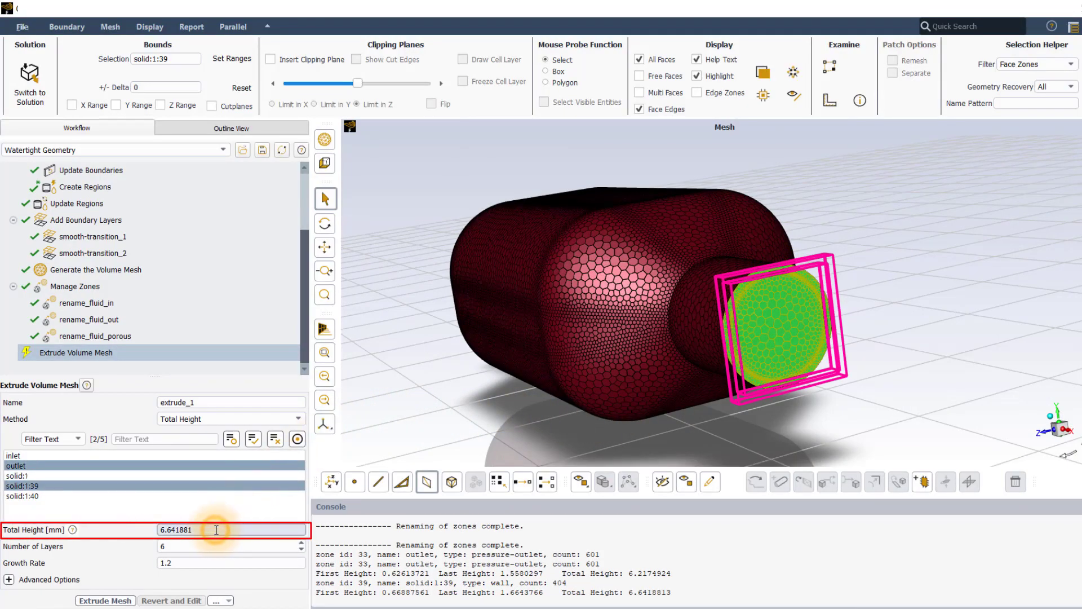
pyautogui.write('100')
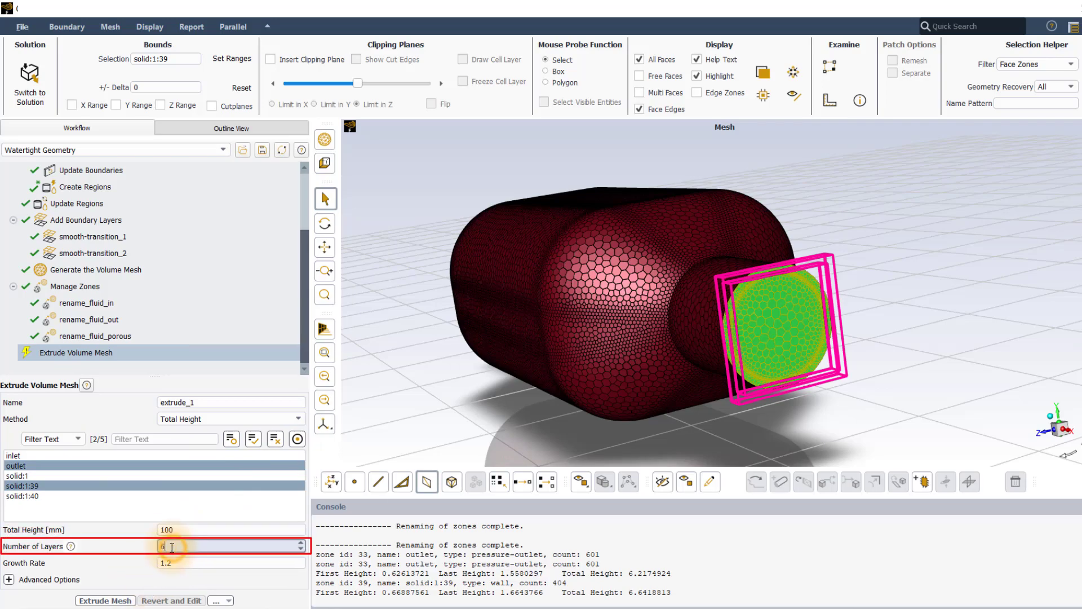
pyautogui.write('20')
pyautogui.click(232, 562)
pyautogui.write('1.1')
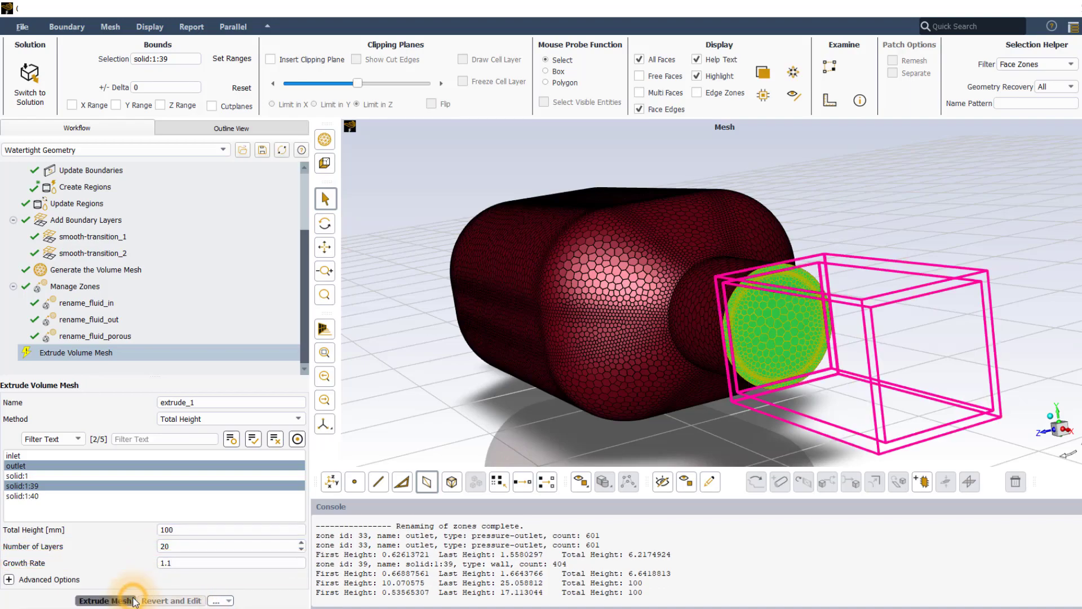
pyautogui.click(104, 600)
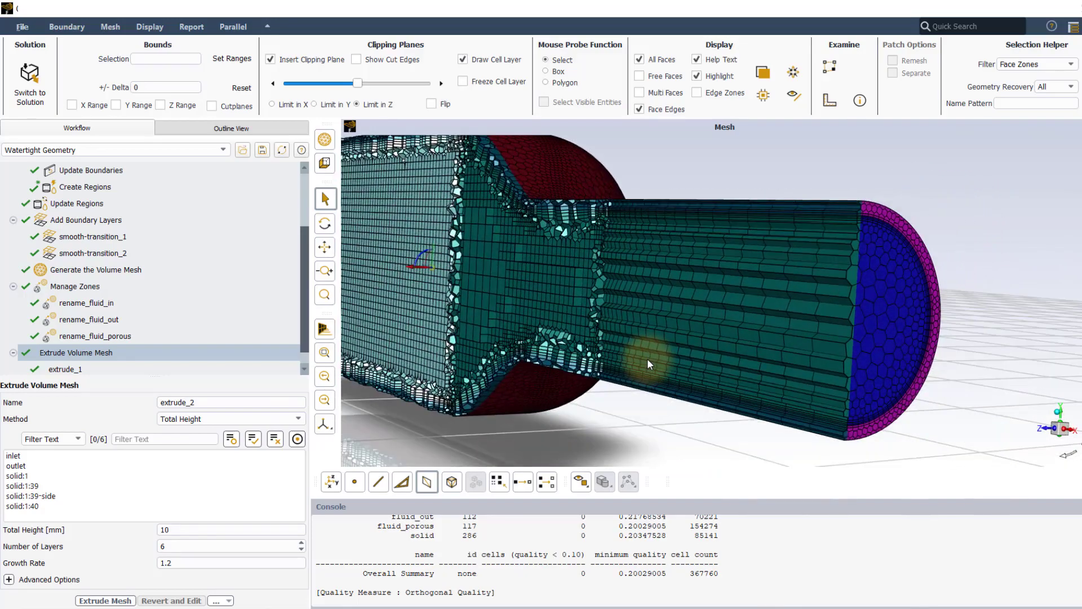
# - Switch from meshing to solution mode, confirming the prompt with Yes
pyautogui.click(271, 59)
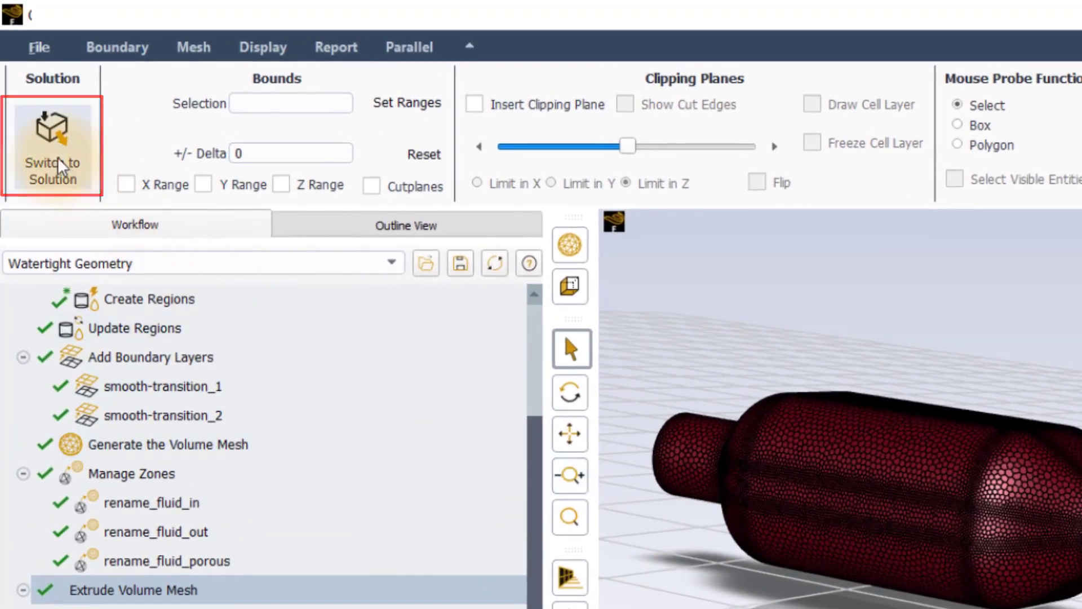
pyautogui.click(51, 136)
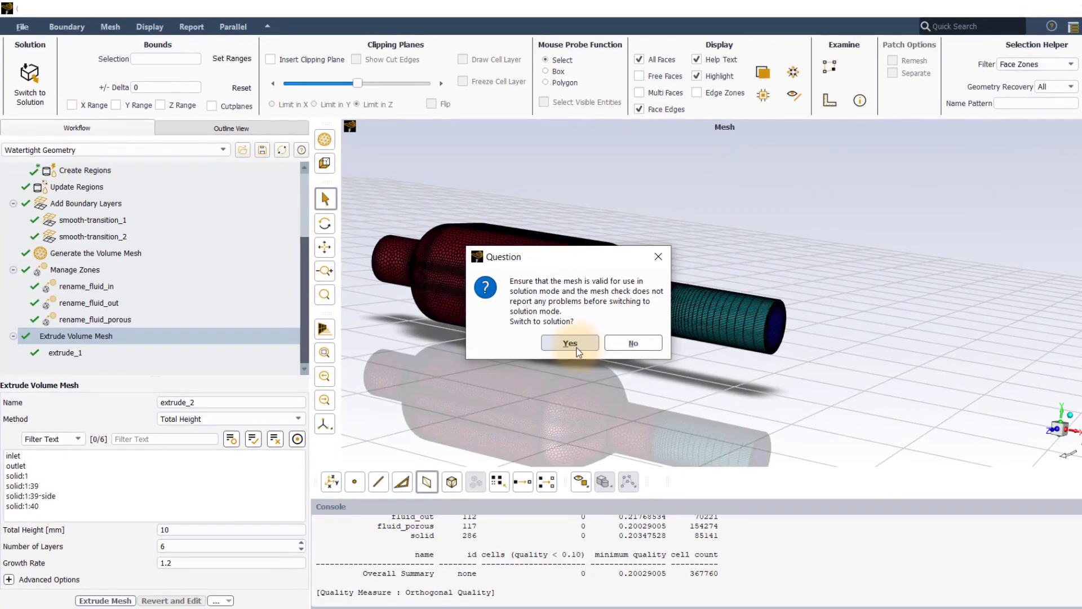
pyautogui.click(569, 343)
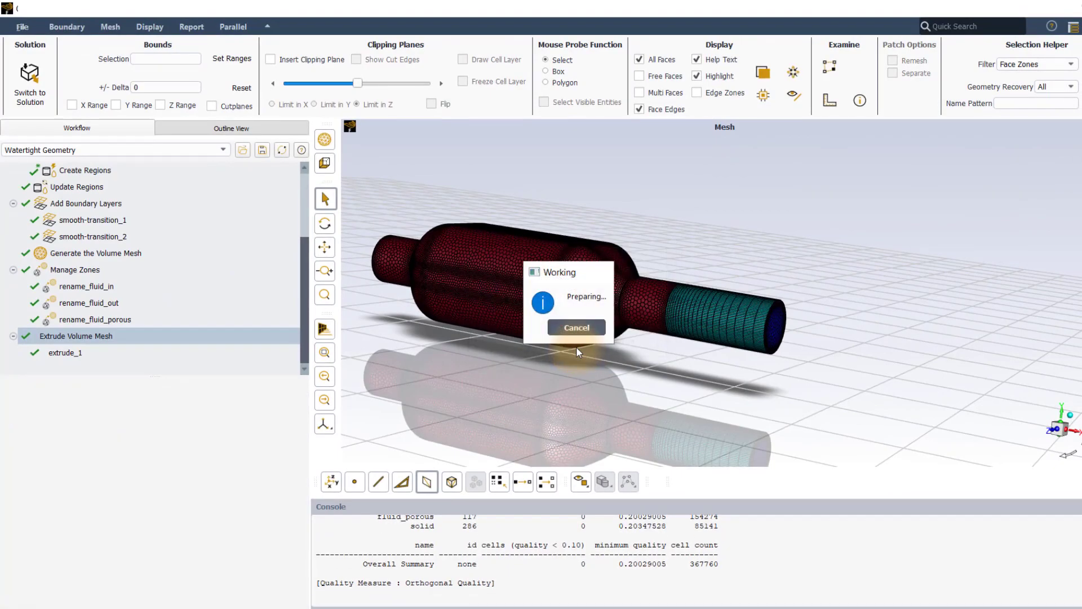